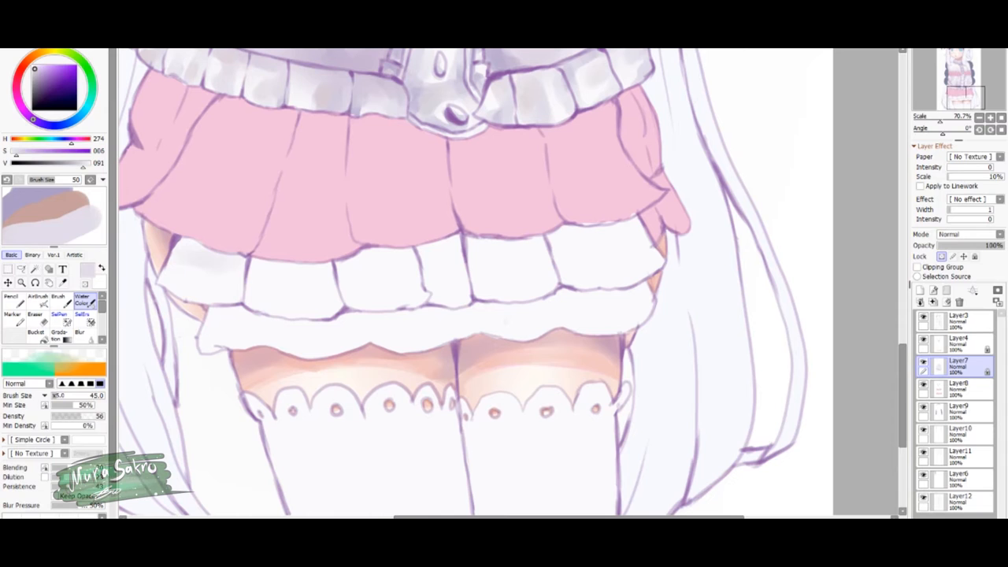
Switch to the freeform Selection tool to draw freehand selections
left_click(21, 268)
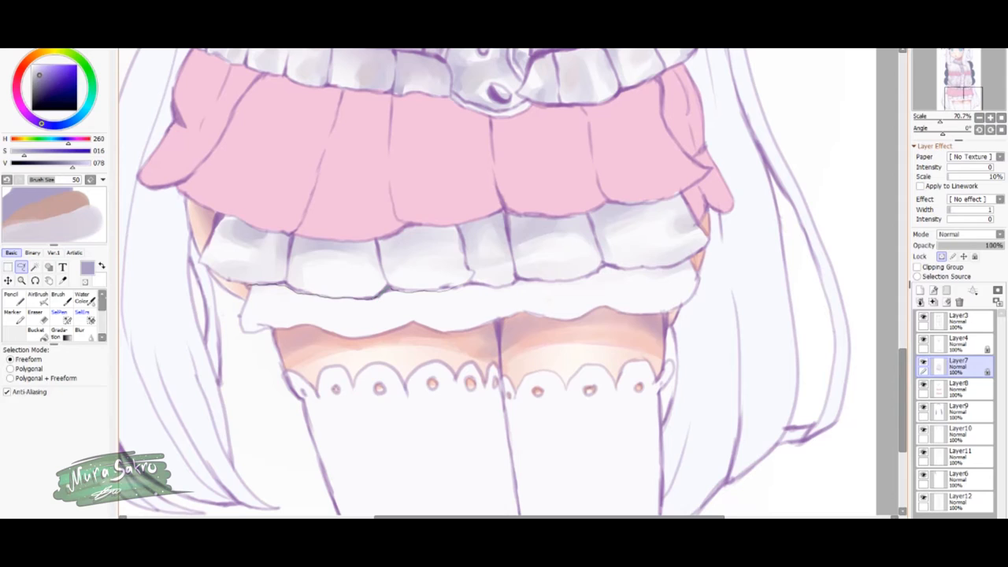